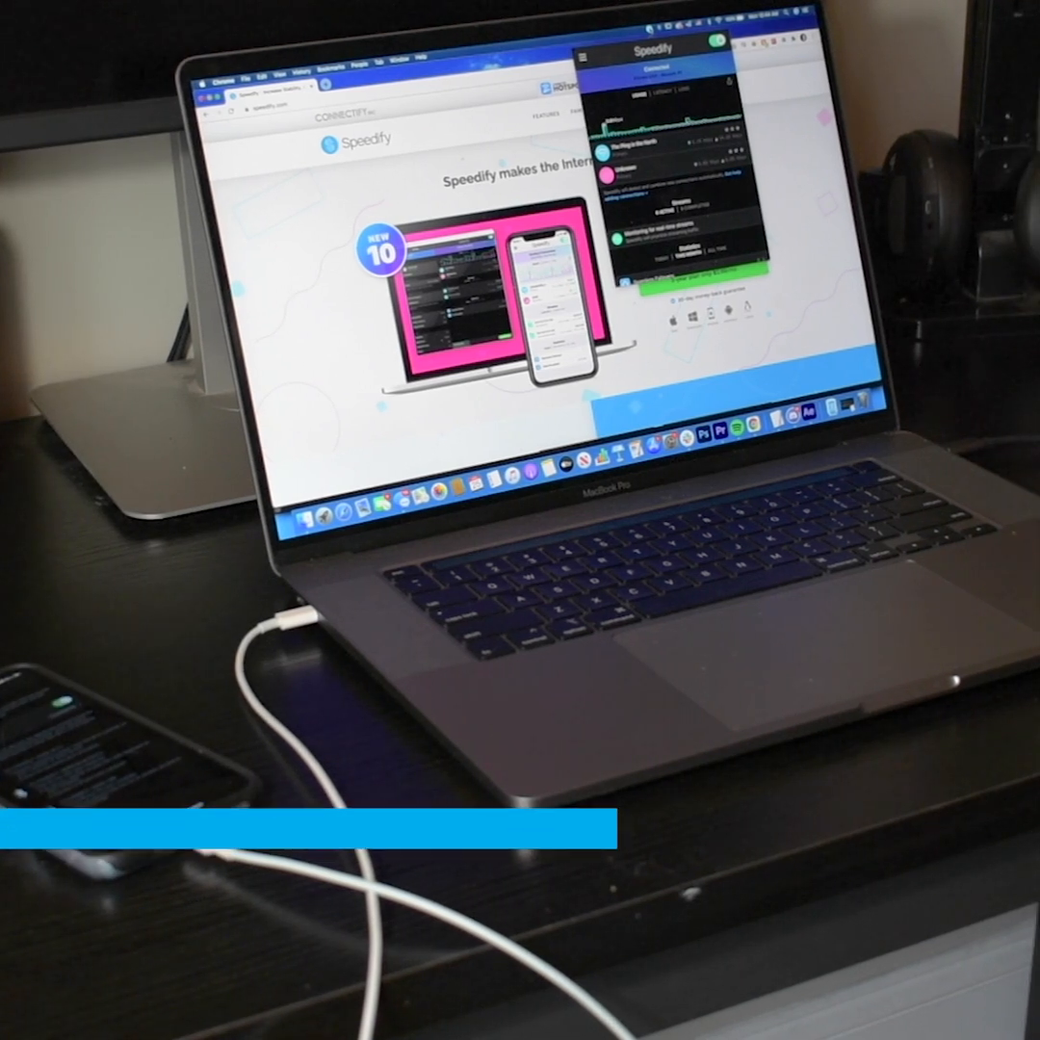
Launch the App Store from the Dock, landing on its Discover page.
click(277, 222)
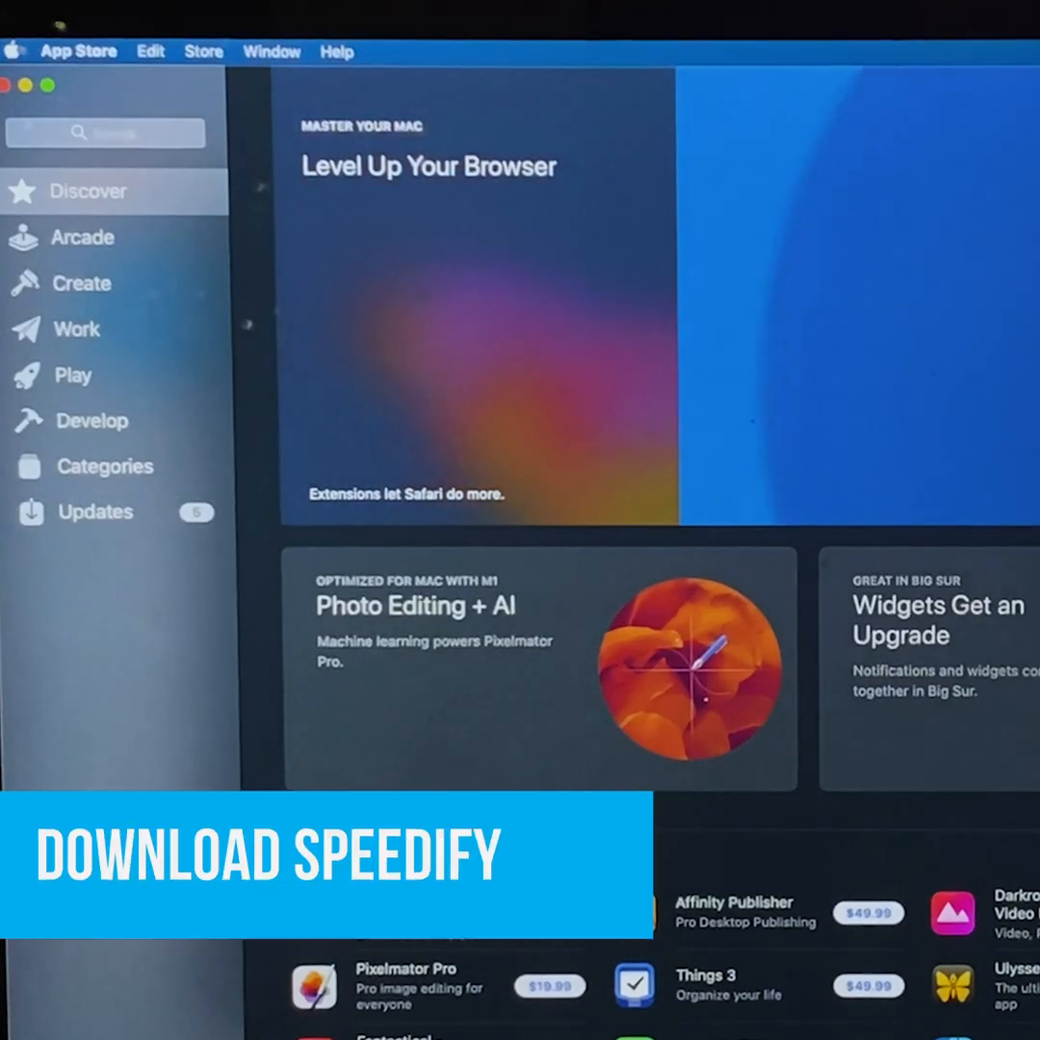
Open System Preferences from the Apple menu and go to the Network pane.
click(106, 133)
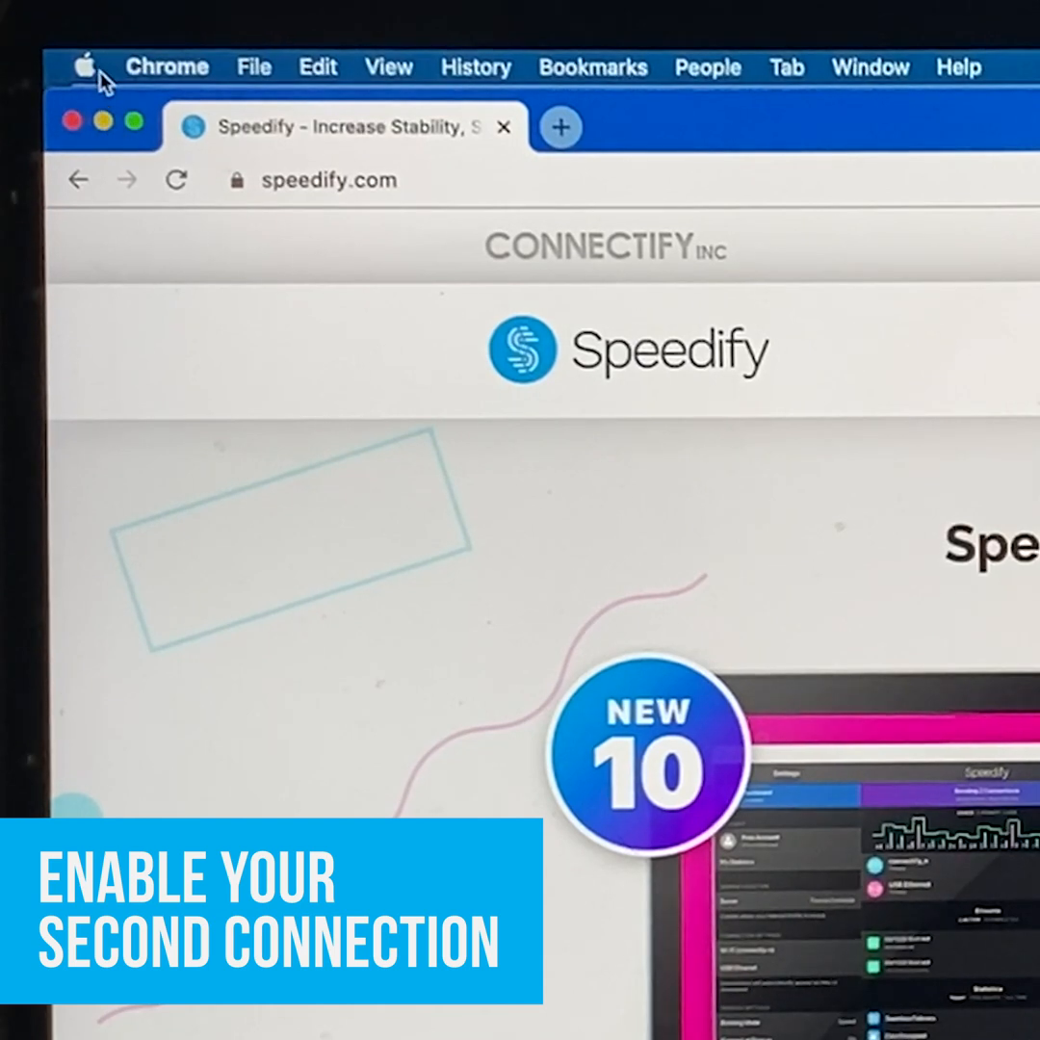
click(86, 66)
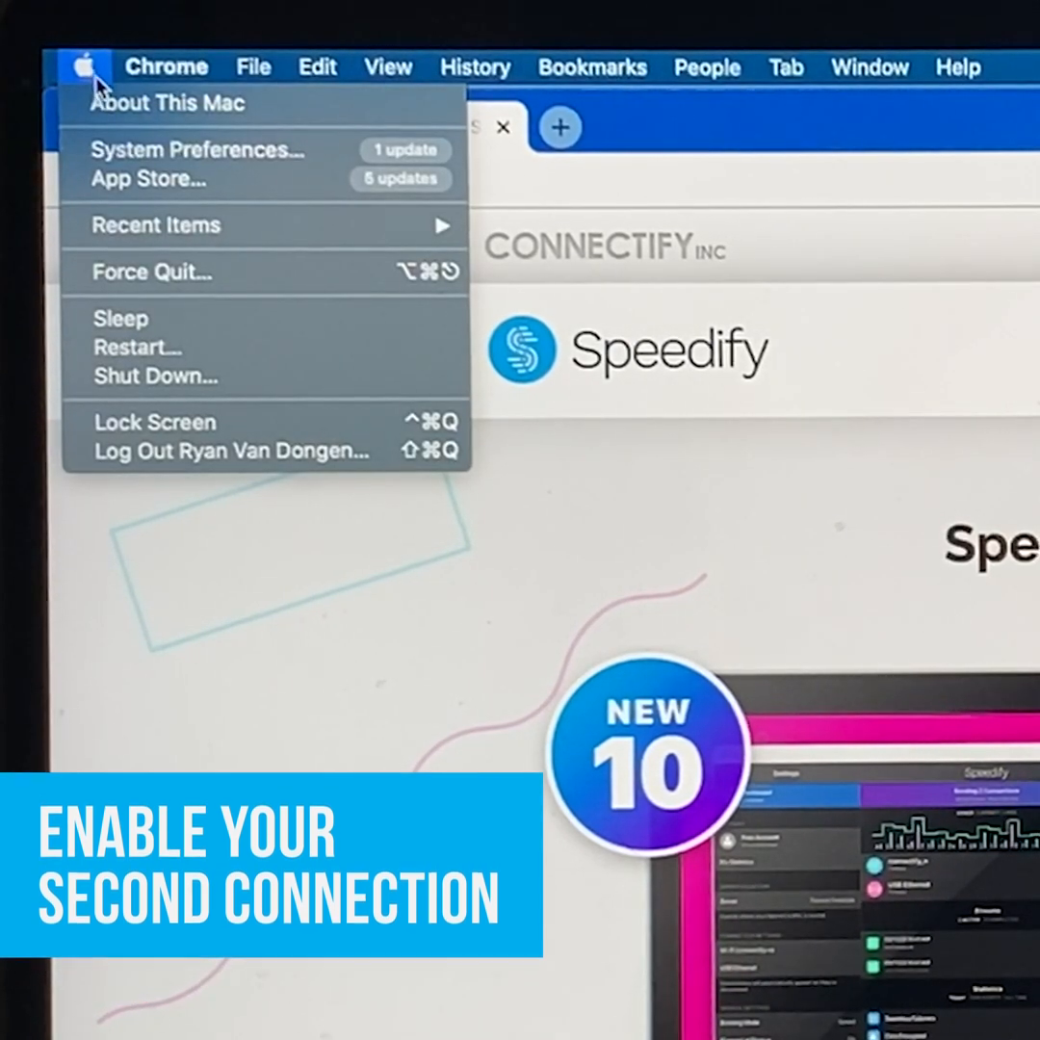
click(195, 150)
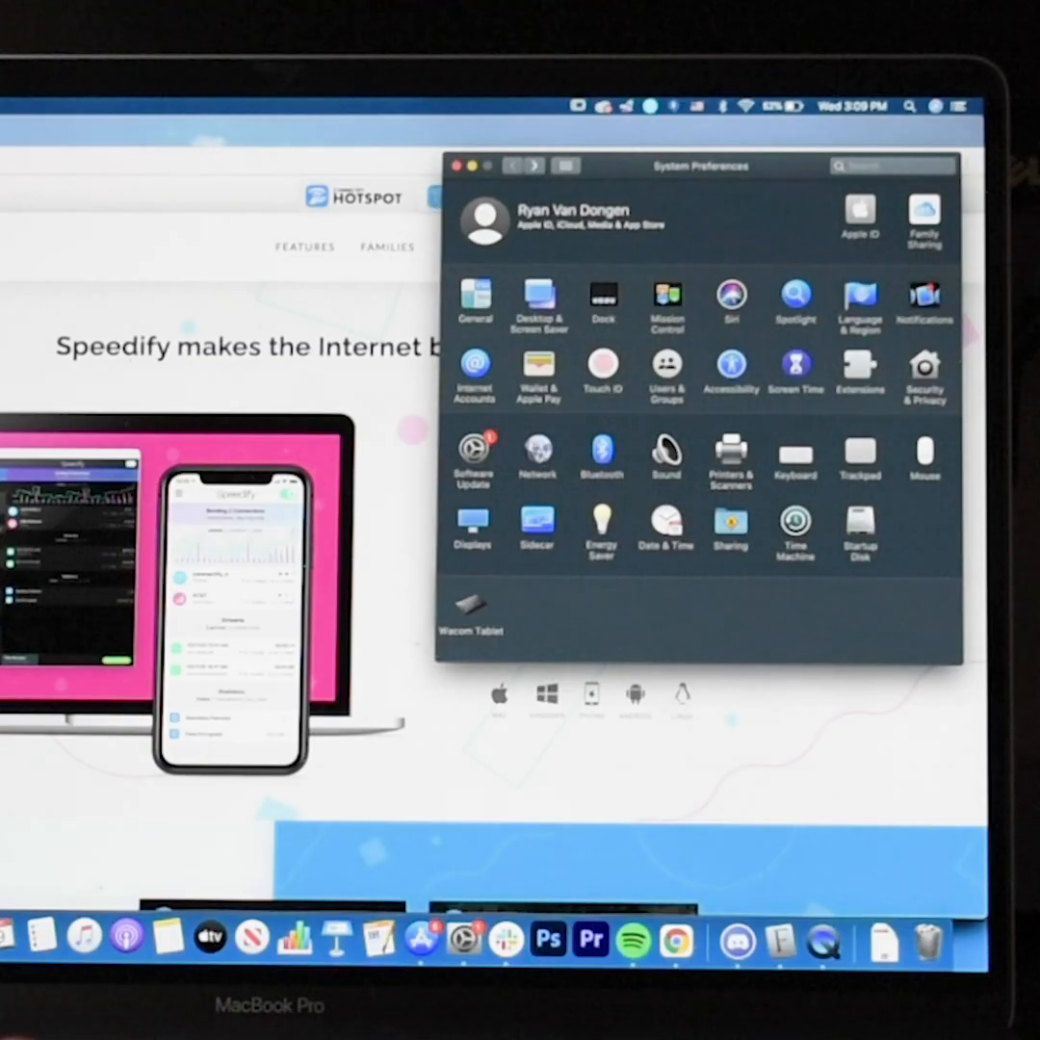
mouse_move(438, 428)
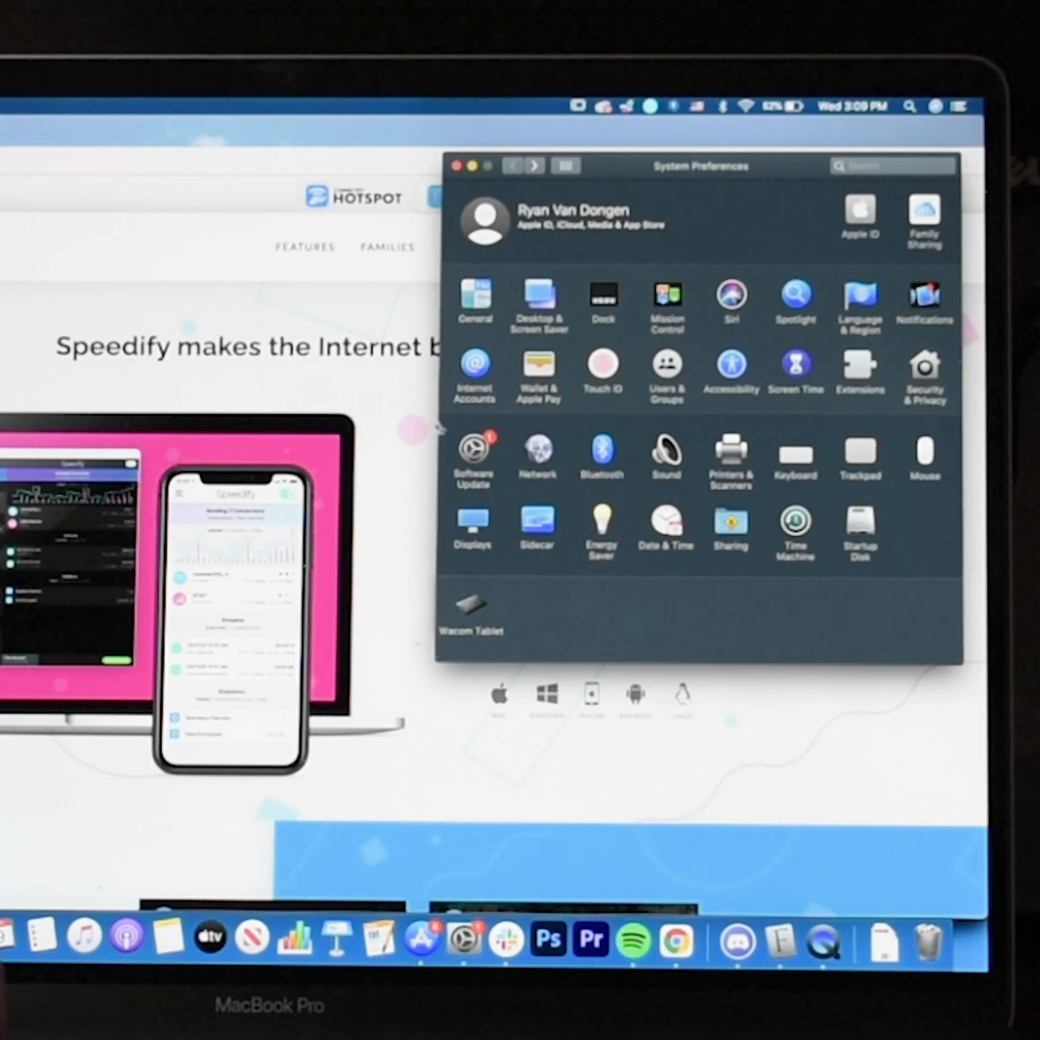
click(537, 453)
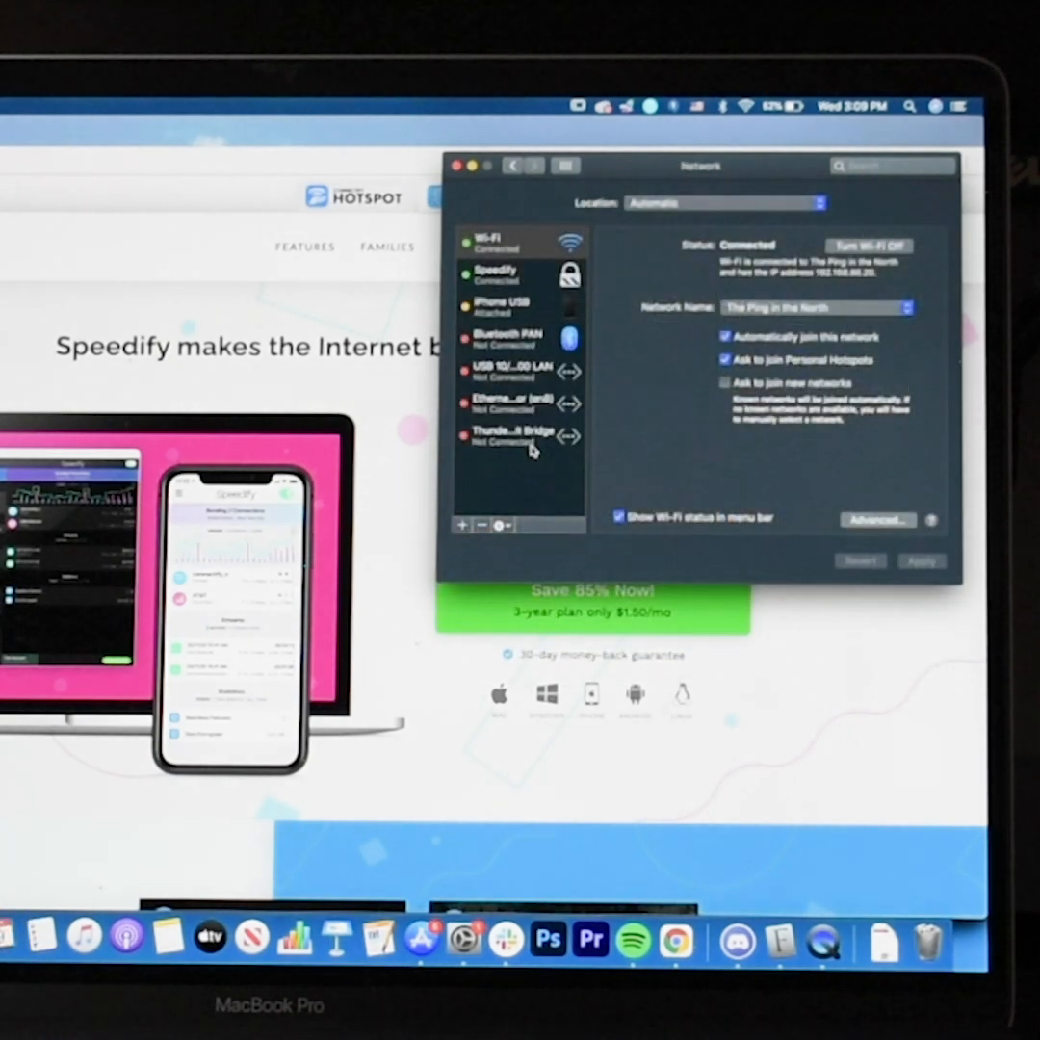
Select iPhone USB in the Network sidebar and uncheck 'Disable unless needed'.
click(510, 305)
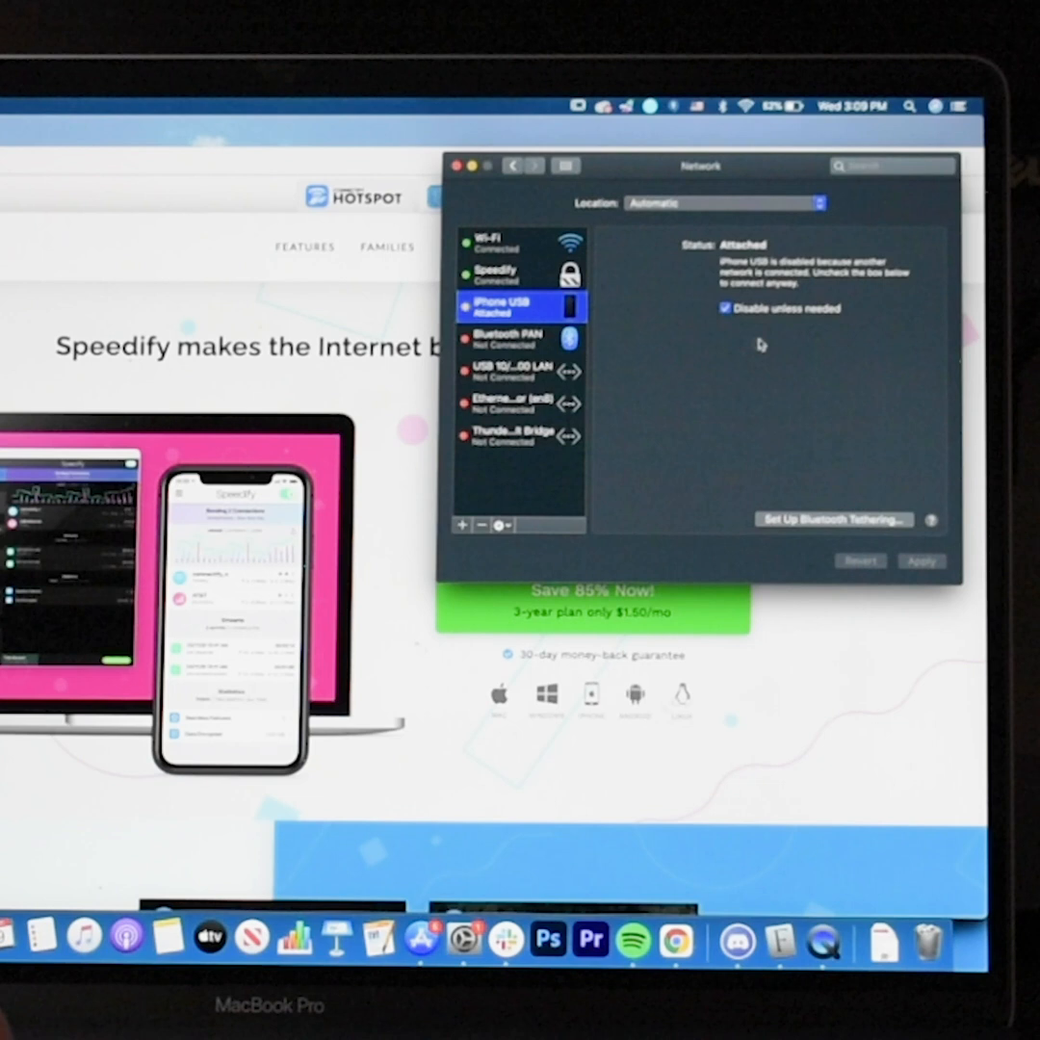
click(724, 308)
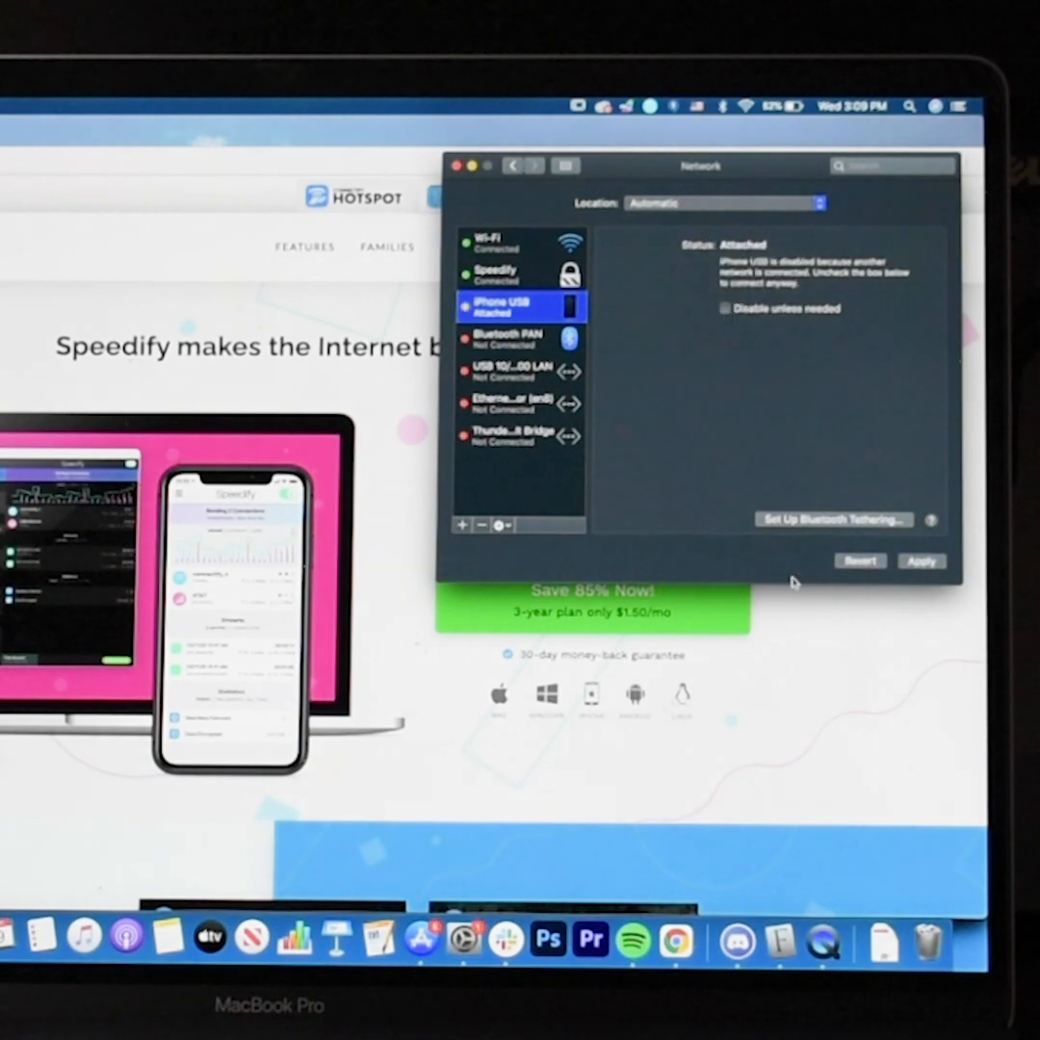